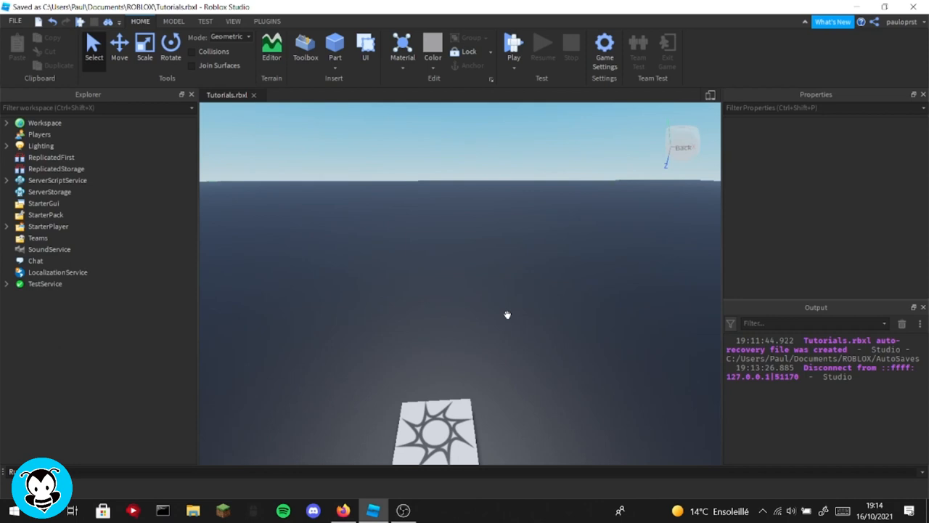
{"action": "mouse_move", "coordinate": [433, 336]}
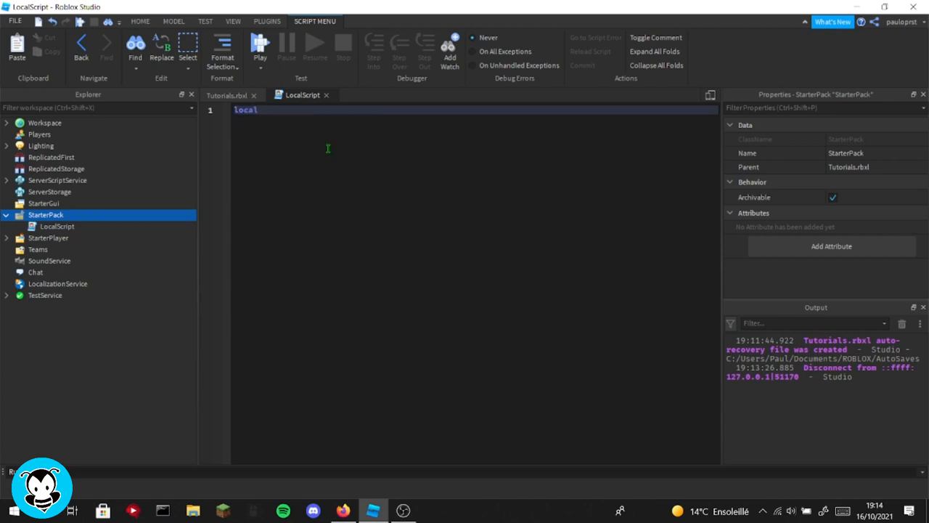
- Write local mouse = game.Players.LocalPlayer:GetMouse() and start the mouse.Icon = "" assignment
{"action": "type", "text": "mouse ="}
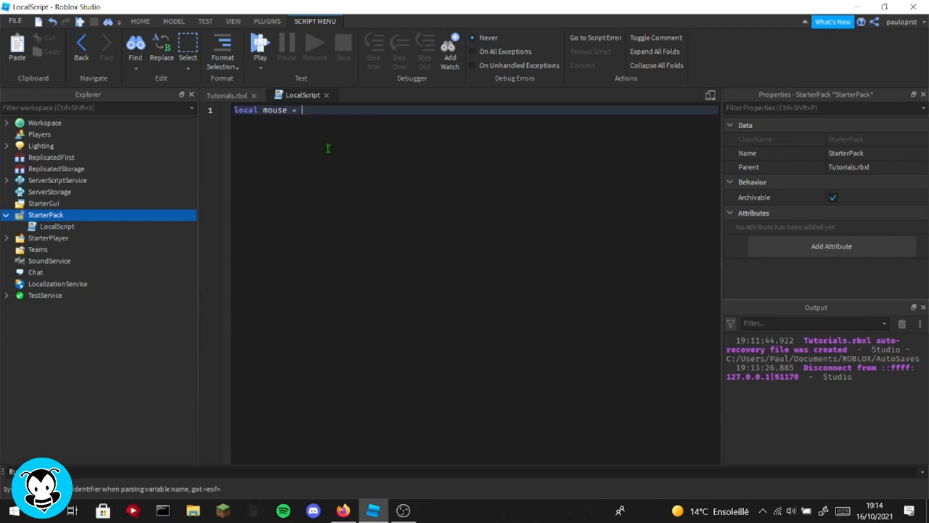
{"action": "type", "text": "game.Players."}
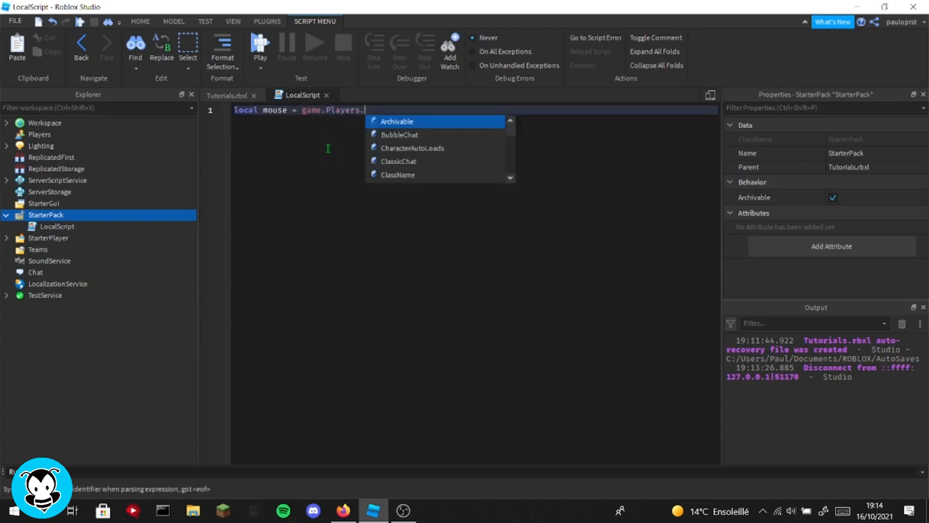
{"action": "type", "text": "LocalPlayer:GetMouse("}
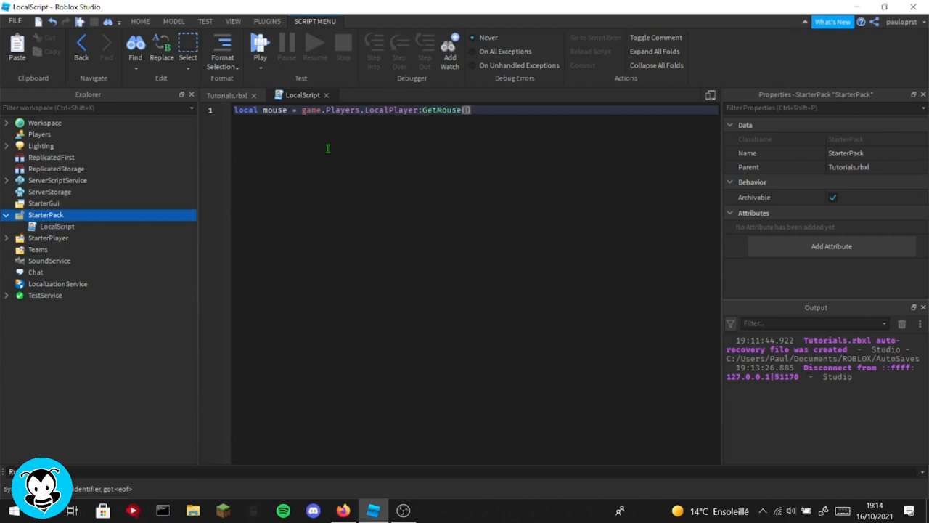
{"action": "type", "text": "mouse.Icon"}
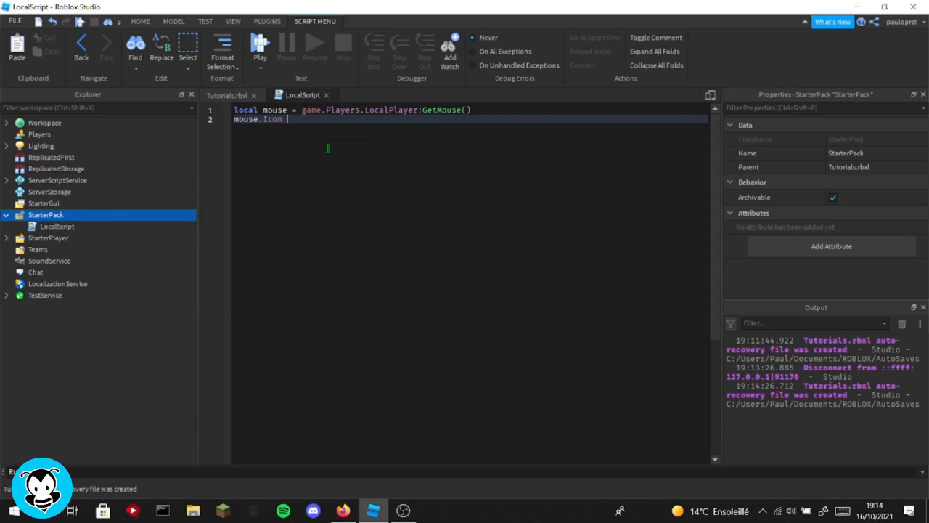
{"action": "type", "text": "="}
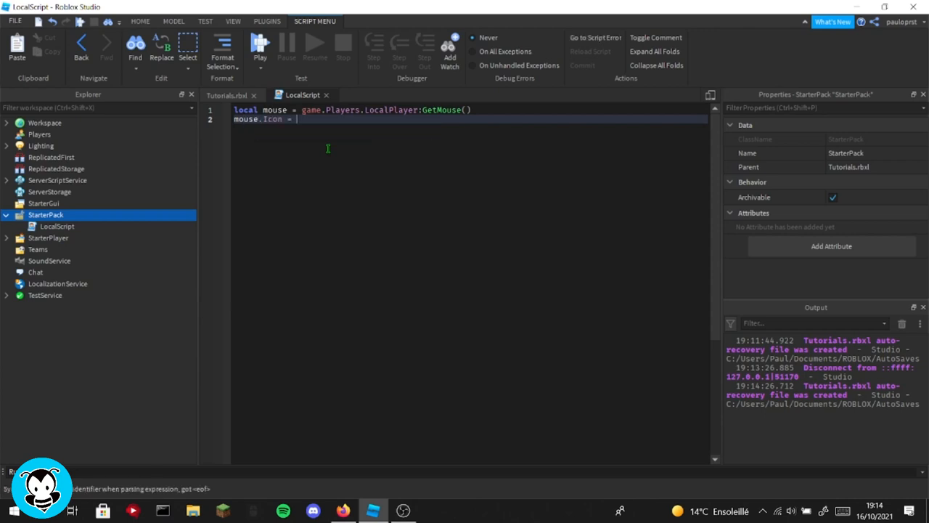
{"action": "type", "text": "\""}
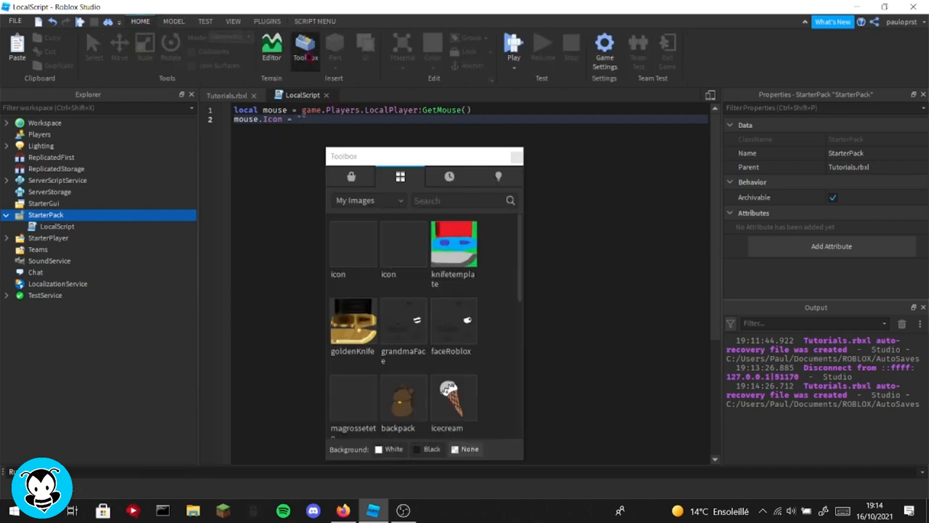
- Fill mouse.Icon with the string "rbxassetid://770150100" copied from the Toolbox image
{"action": "left_click", "coordinate": [350, 177]}
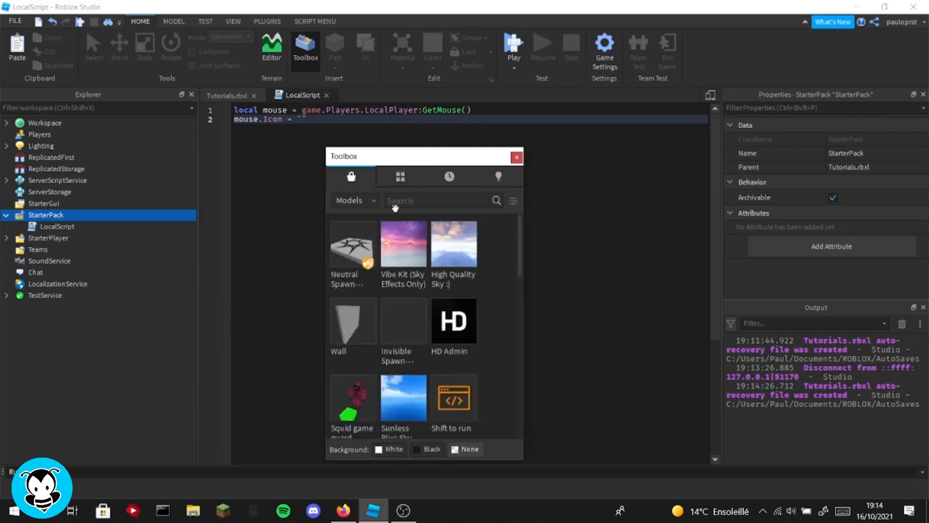
{"action": "mouse_move", "coordinate": [353, 246]}
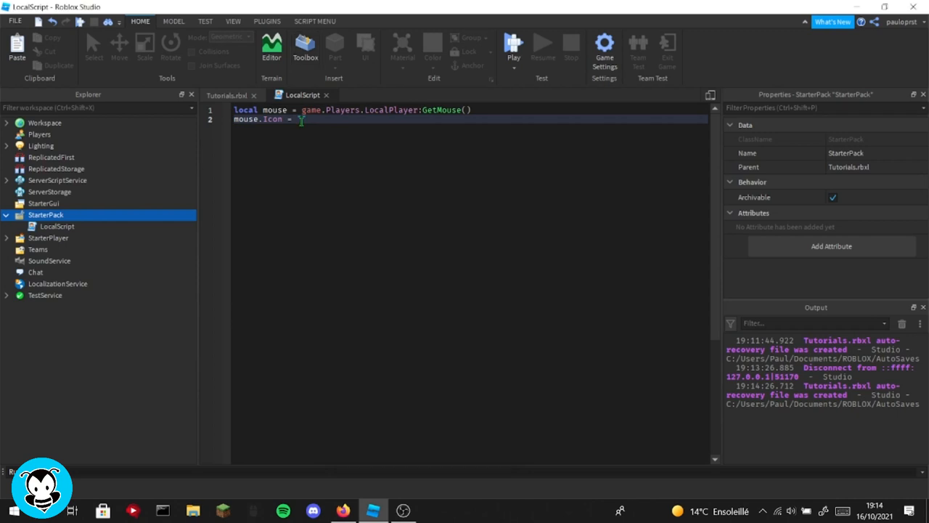
{"action": "type", "text": "\"rbxassetid://770150100\""}
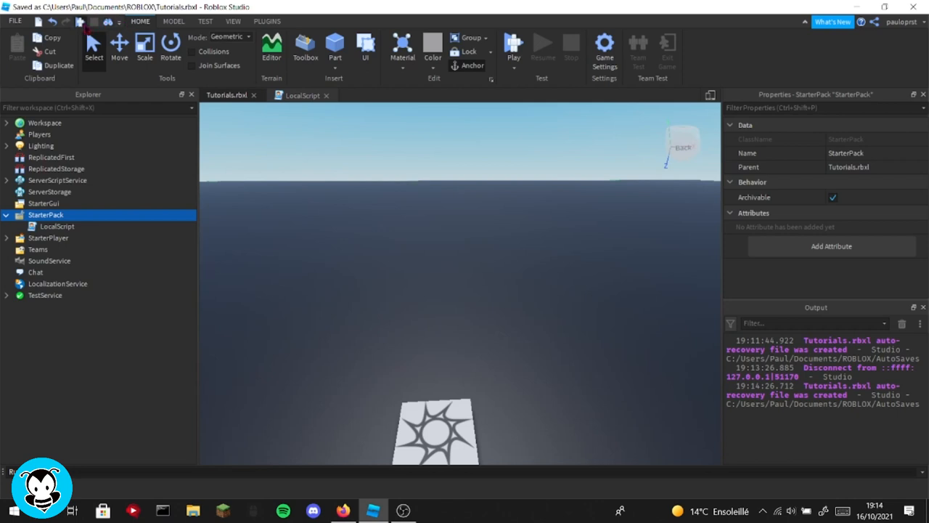
- Playtest the place to check the custom cursor, then stop back to editing
{"action": "left_click", "coordinate": [511, 44]}
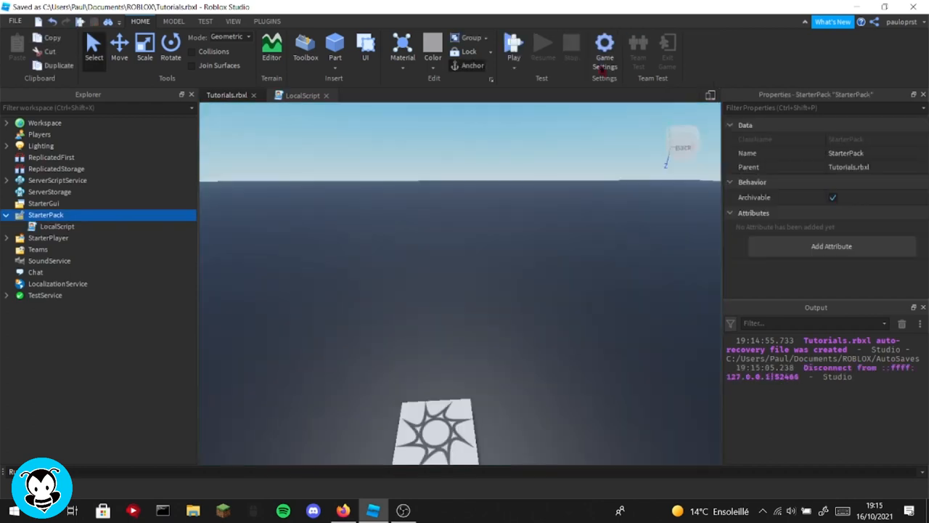
{"action": "mouse_move", "coordinate": [449, 135]}
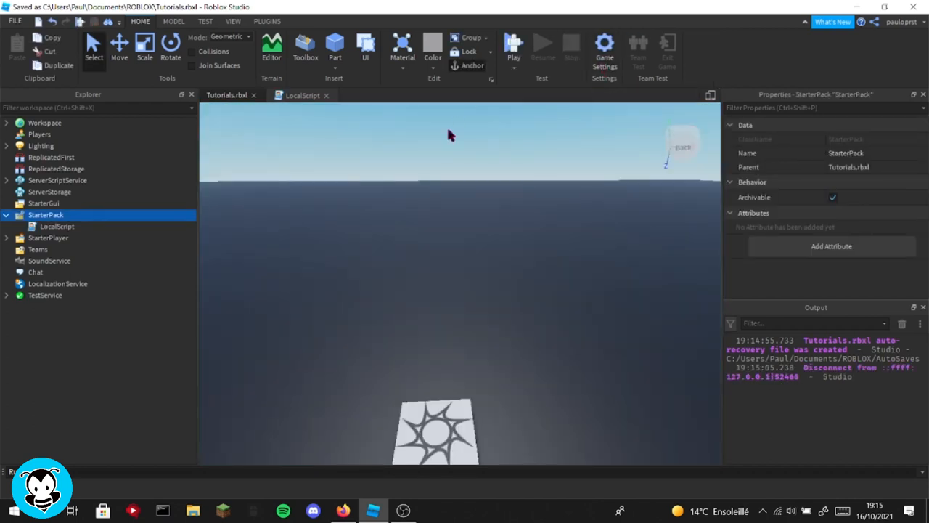
{"action": "mouse_move", "coordinate": [385, 180]}
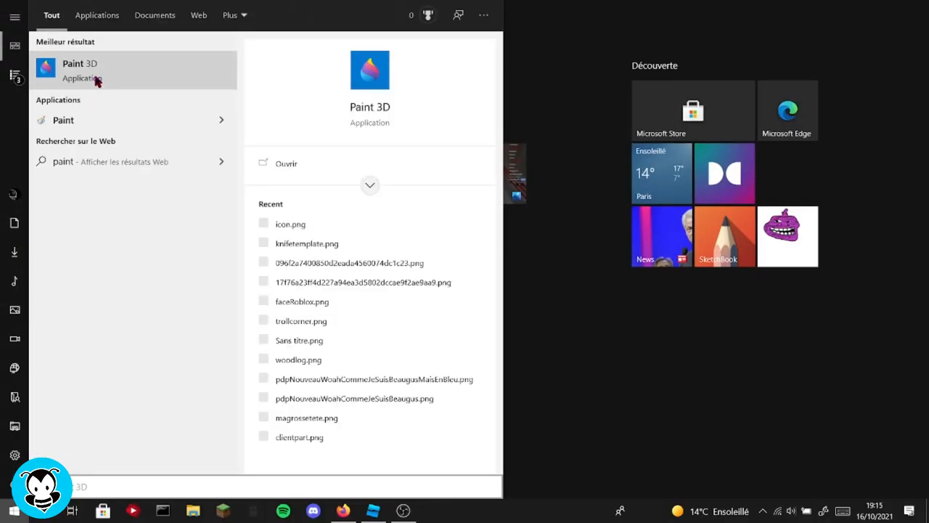
{"action": "mouse_move", "coordinate": [223, 195]}
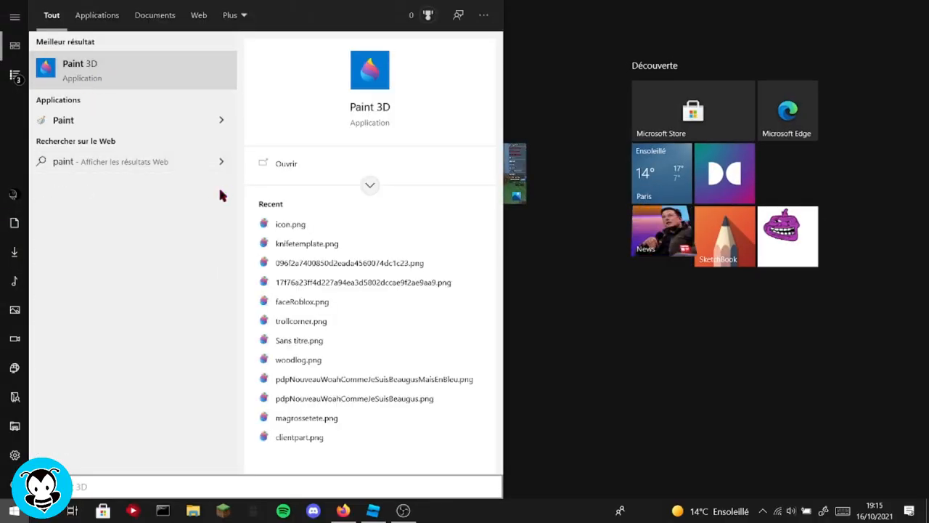
- Launch Paint 3D from the Start menu search for paint
{"action": "left_click", "coordinate": [80, 66]}
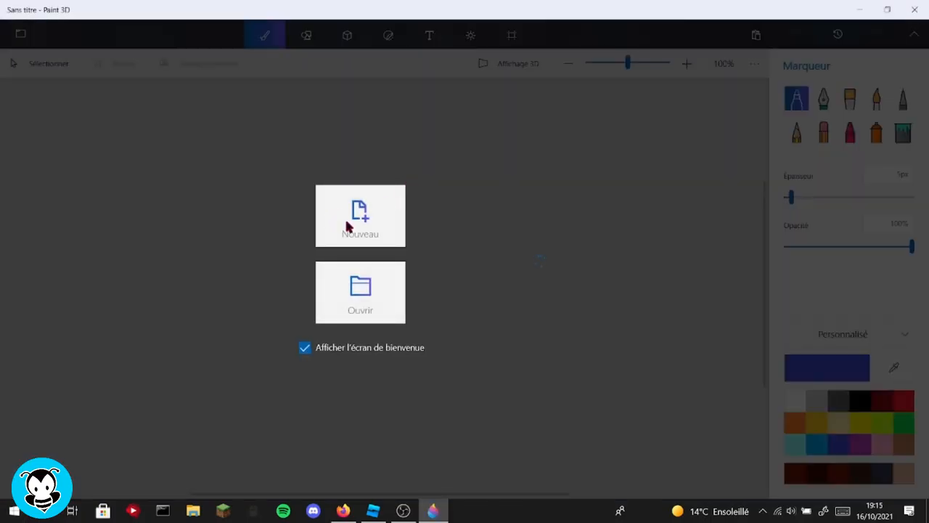
- Start a new blank image and begin cropping its 1350 × 629 px canvas via the width field
{"action": "left_click", "coordinate": [360, 215]}
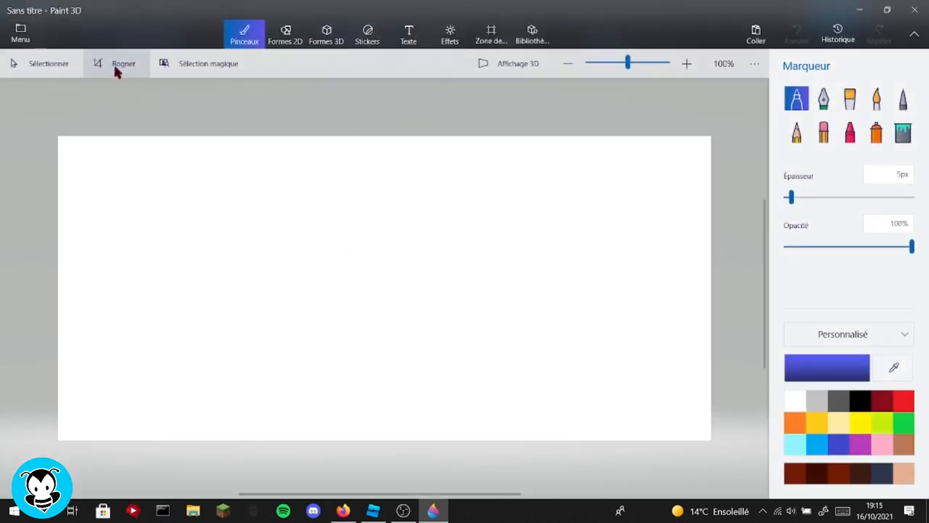
{"action": "left_click", "coordinate": [124, 64]}
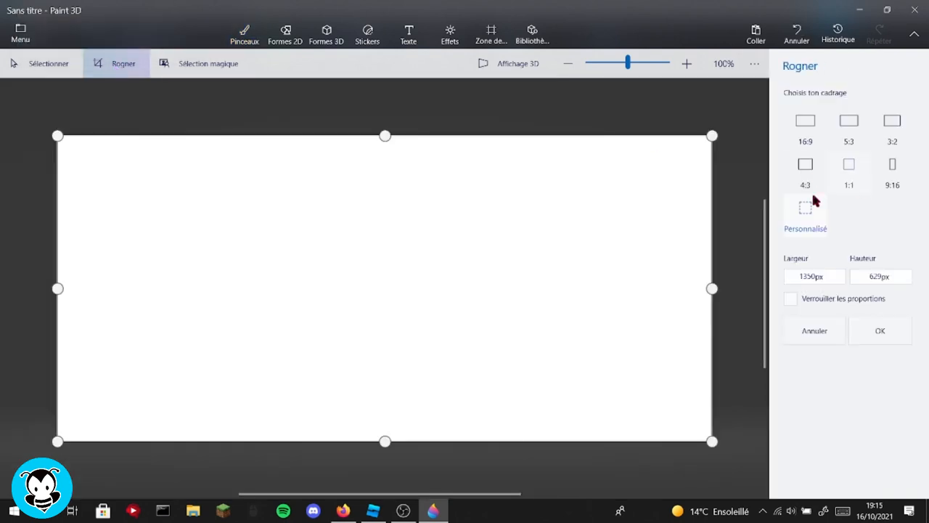
{"action": "left_click", "coordinate": [813, 276]}
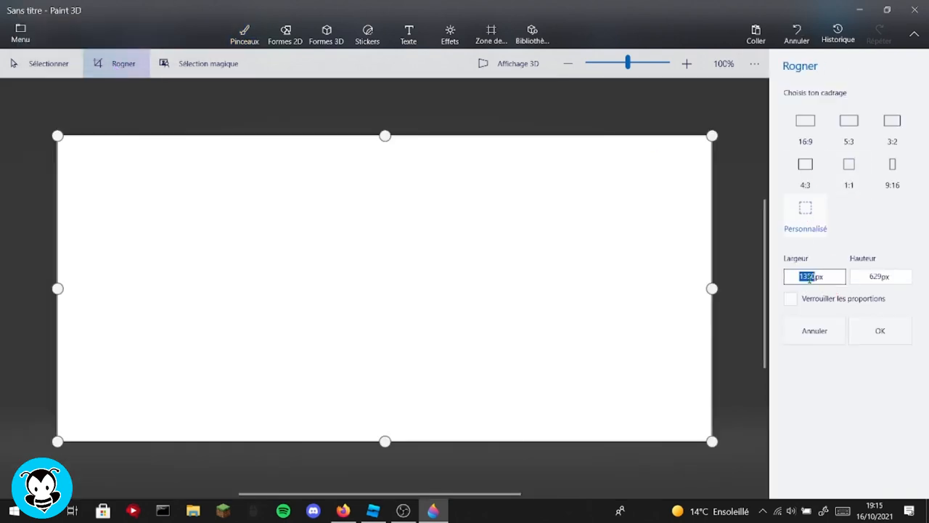
{"action": "mouse_move", "coordinate": [843, 165]}
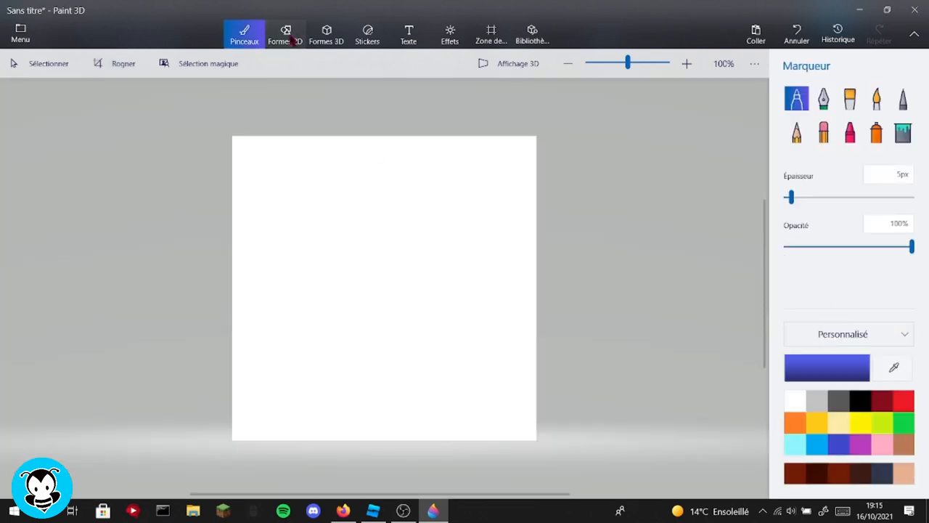
- Draw a black-outlined five-pointed star from 2D Shapes in the canvas centre
{"action": "left_click", "coordinate": [285, 34]}
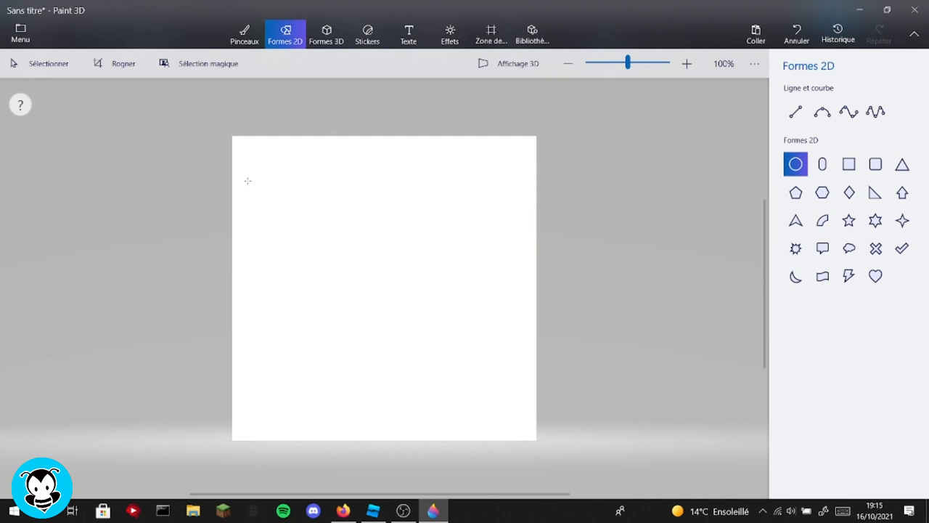
{"action": "mouse_move", "coordinate": [921, 249]}
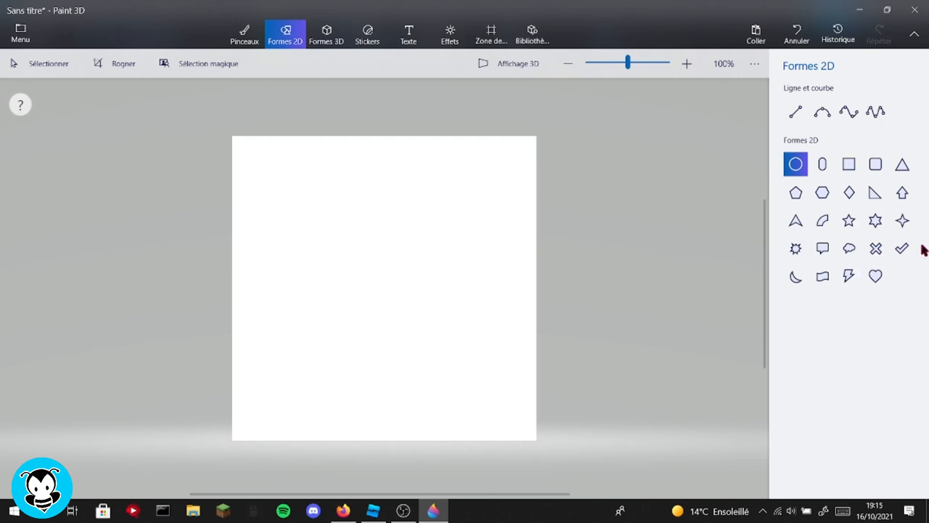
{"action": "mouse_move", "coordinate": [874, 219]}
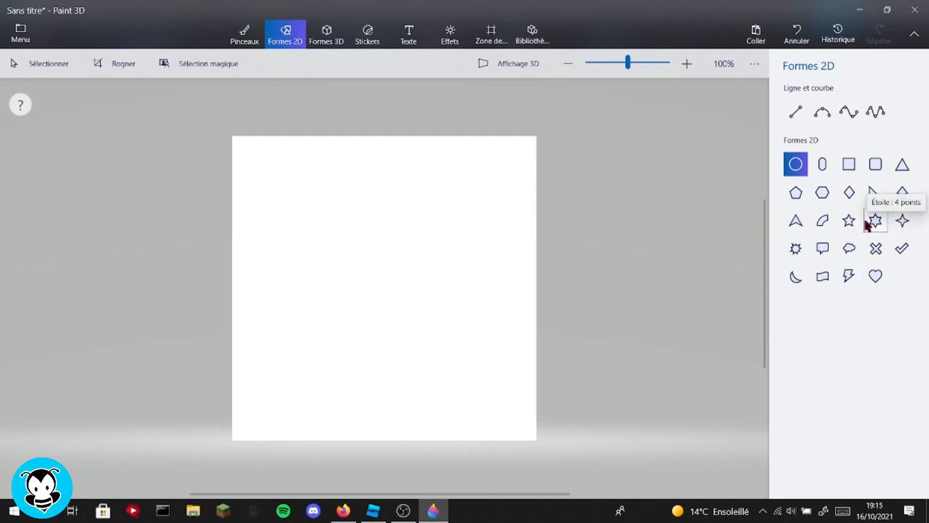
{"action": "left_click", "coordinate": [849, 220]}
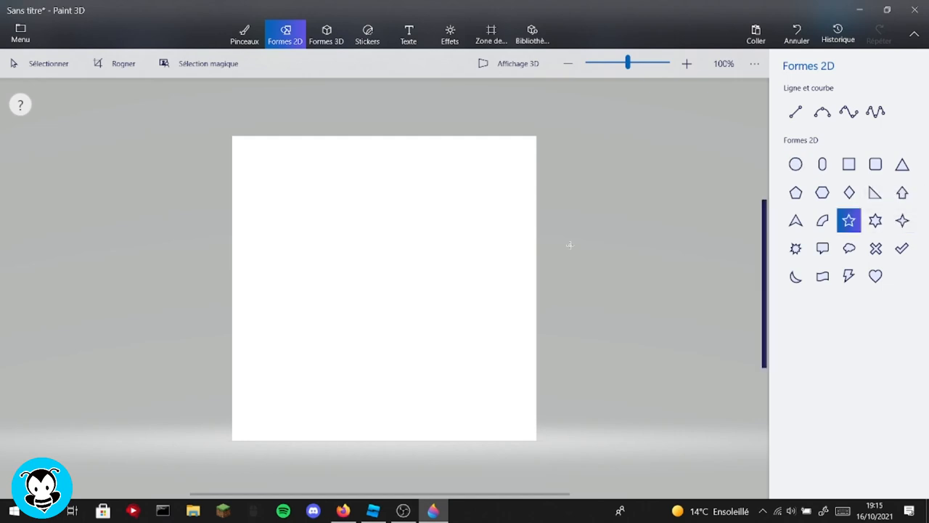
{"action": "left_click_drag", "start_coordinate": [312, 211], "coordinate": [454, 348]}
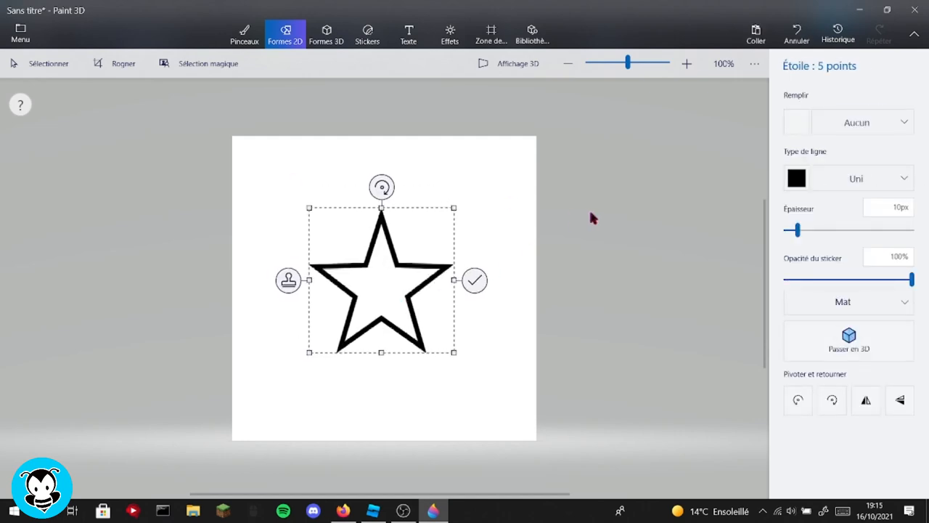
- Crop the canvas edges in tightly around the star to about 327 × 335 px
{"action": "left_click", "coordinate": [122, 64]}
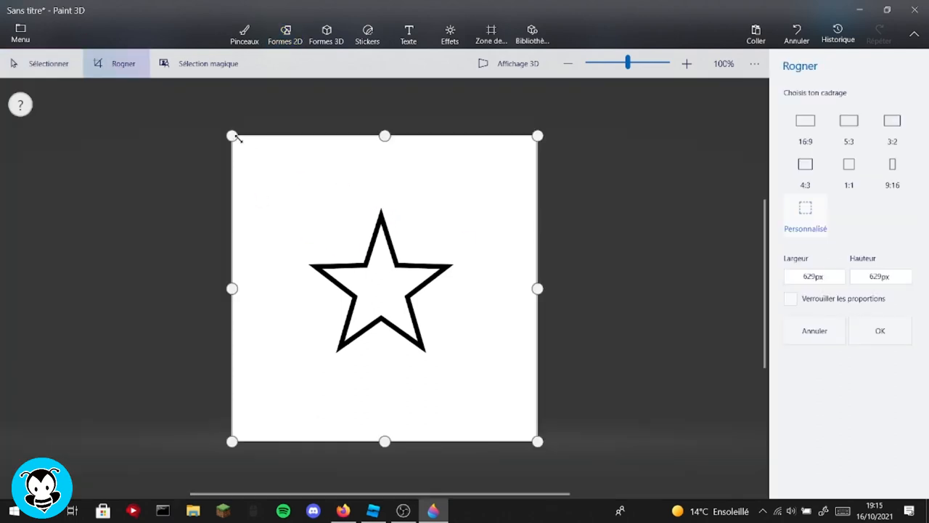
{"action": "left_click_drag", "start_coordinate": [231, 135], "coordinate": [301, 205]}
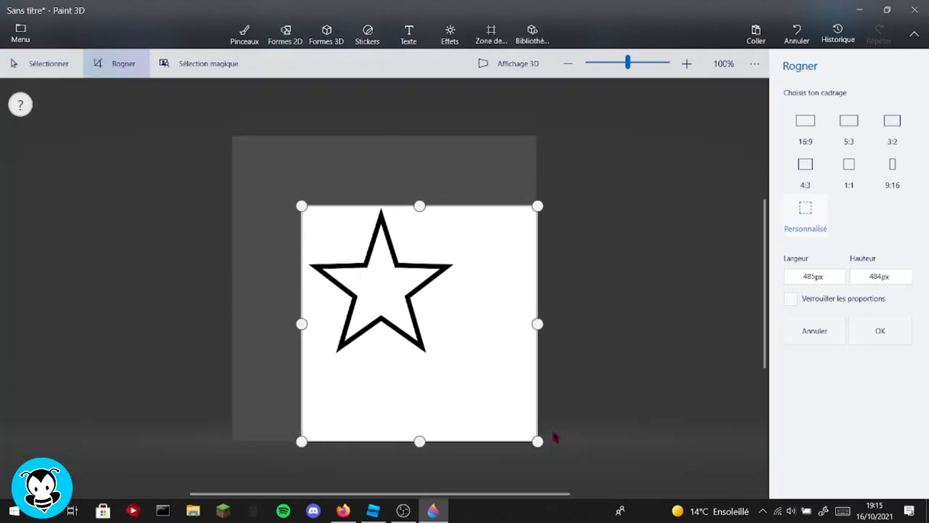
{"action": "left_click_drag", "start_coordinate": [538, 442], "coordinate": [461, 365]}
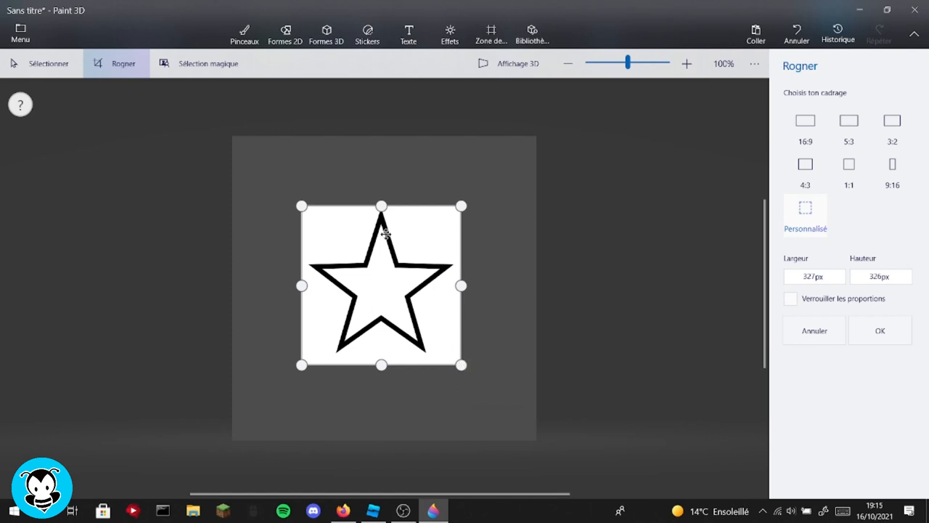
{"action": "left_click_drag", "start_coordinate": [381, 205], "coordinate": [381, 201]}
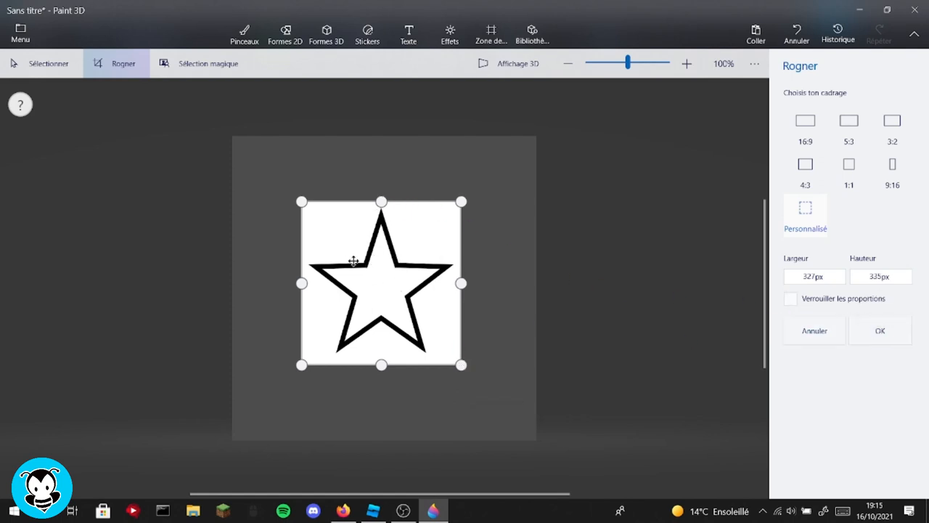
{"action": "left_click", "coordinate": [285, 32]}
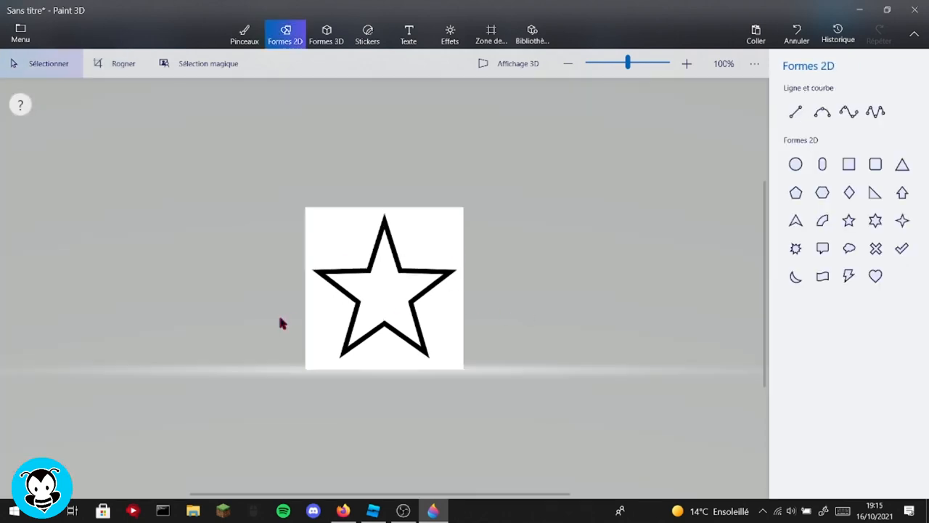
{"action": "mouse_move", "coordinate": [464, 219]}
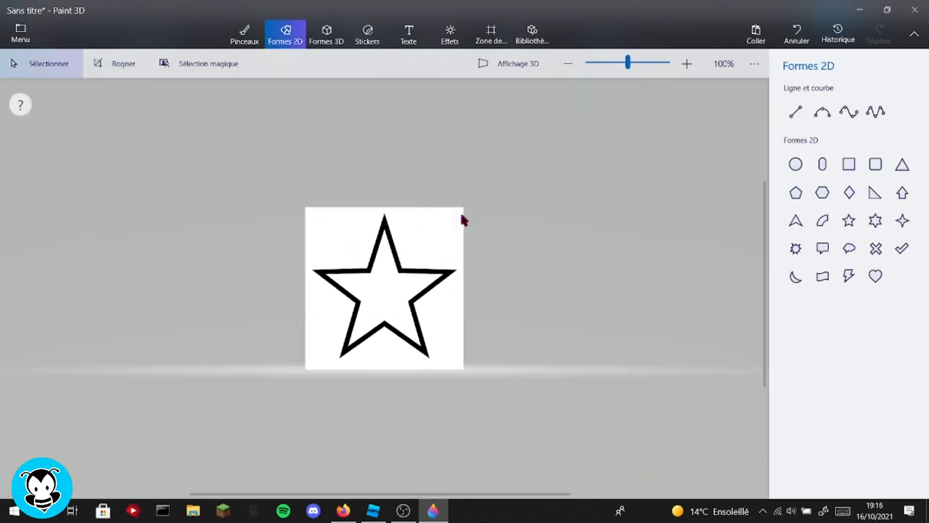
- Select the Fill bucket from Brushes to paint areas white
{"action": "left_click", "coordinate": [245, 33]}
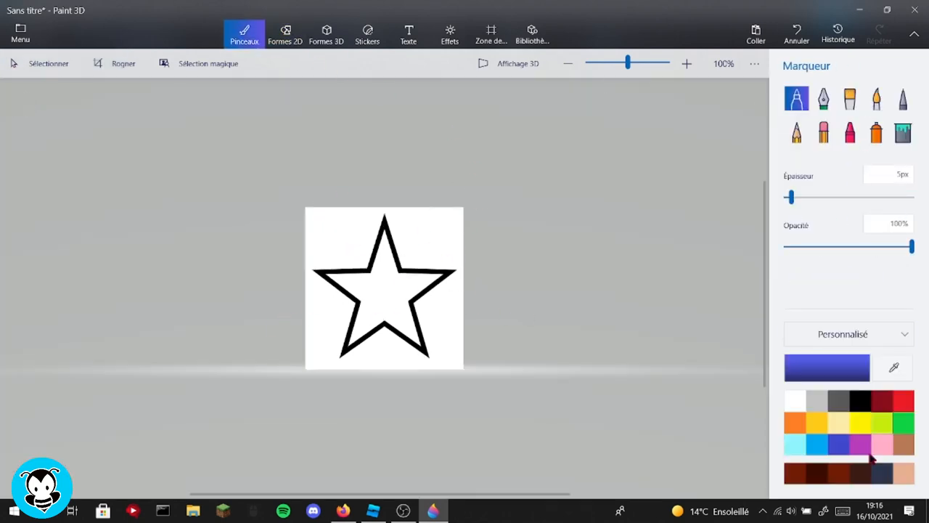
{"action": "left_click", "coordinate": [900, 132]}
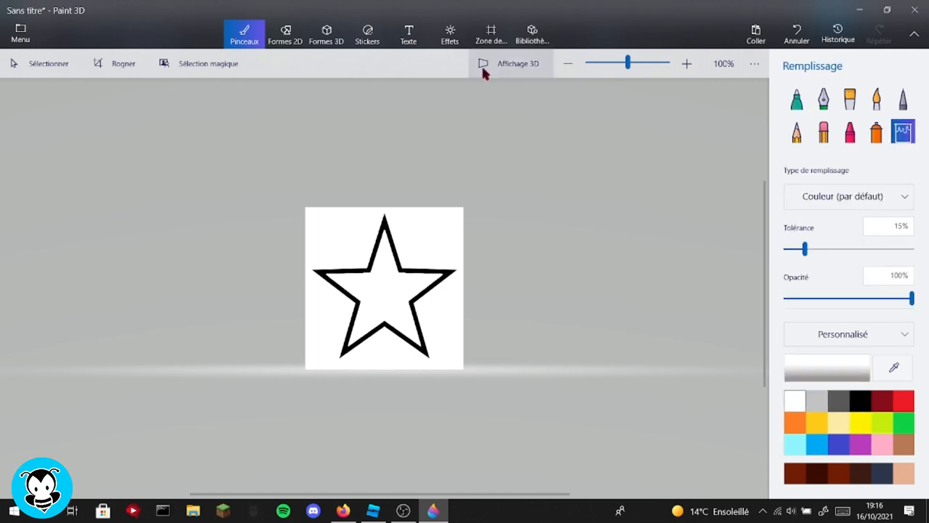
- Switch on Transparent canvas and select the 327 px width value for editing
{"action": "left_click", "coordinate": [491, 33]}
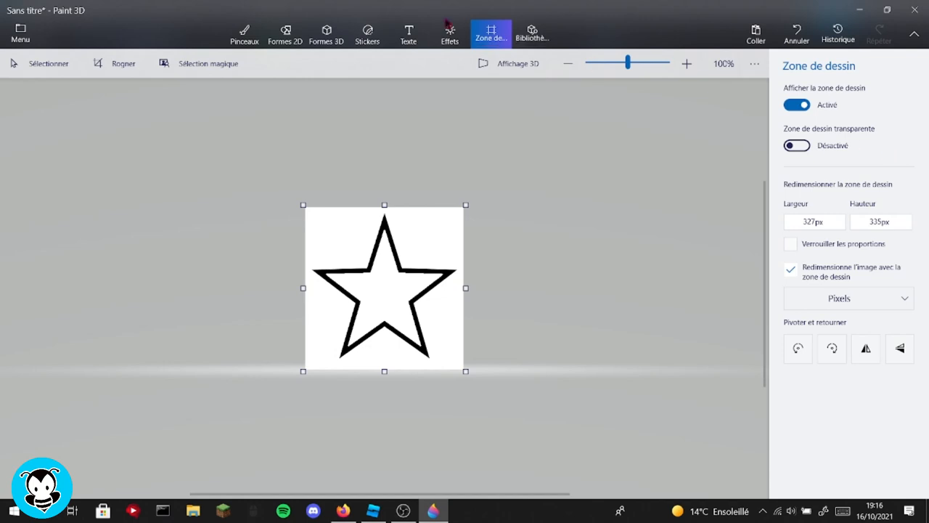
{"action": "left_click", "coordinate": [796, 145]}
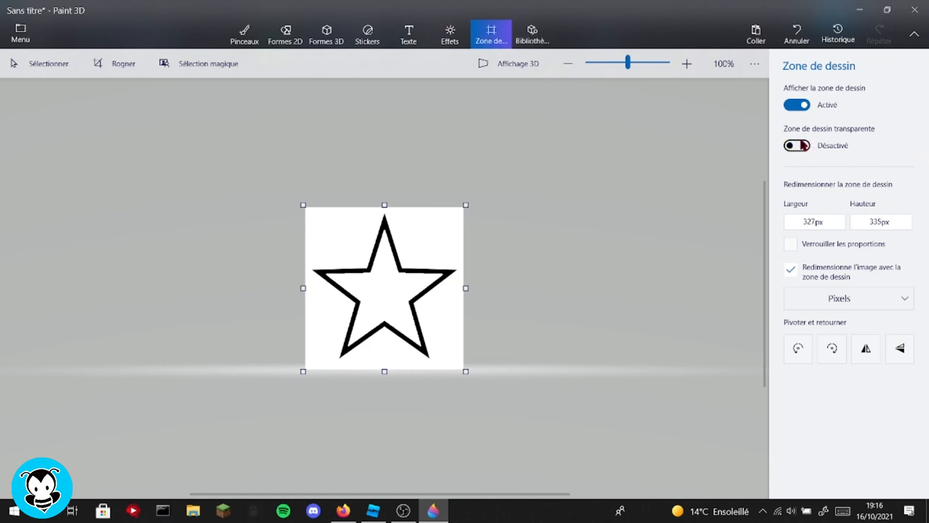
{"action": "left_click", "coordinate": [795, 145]}
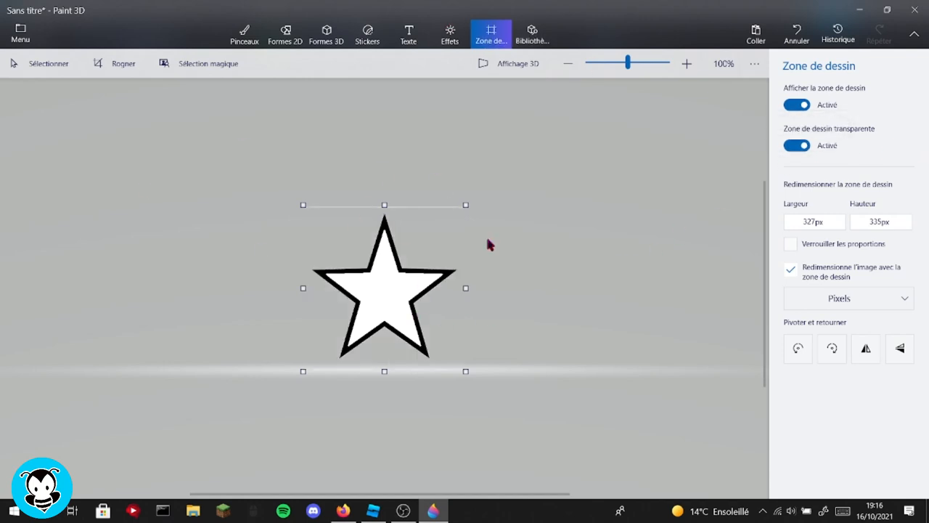
{"action": "left_click", "coordinate": [815, 221]}
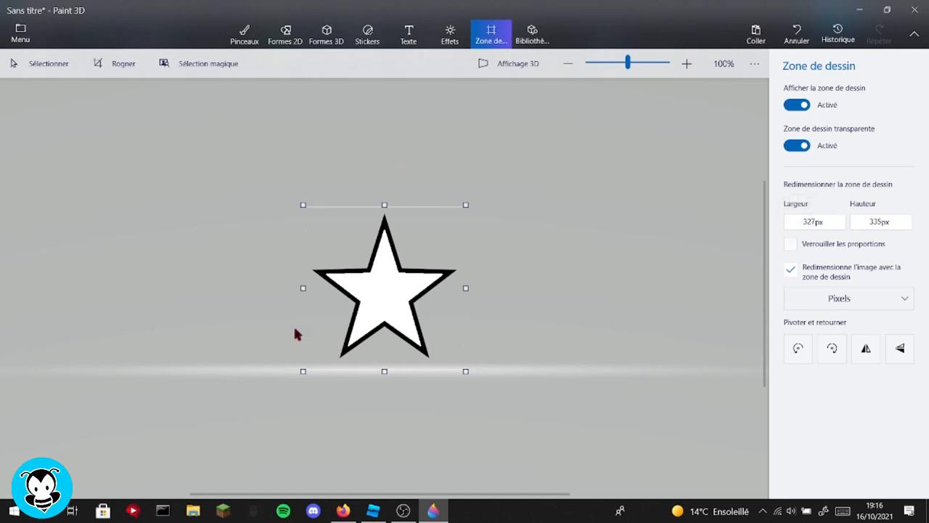
{"action": "mouse_move", "coordinate": [525, 233]}
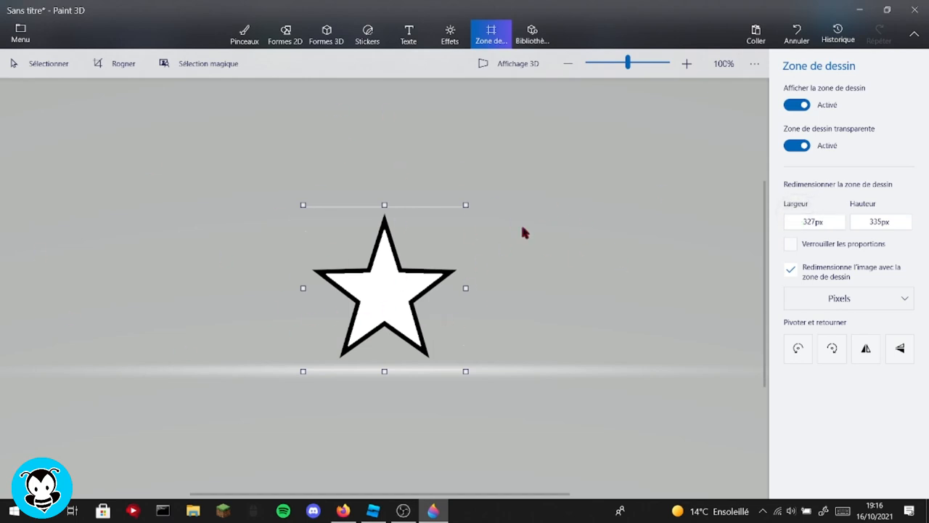
{"action": "left_click", "coordinate": [814, 221]}
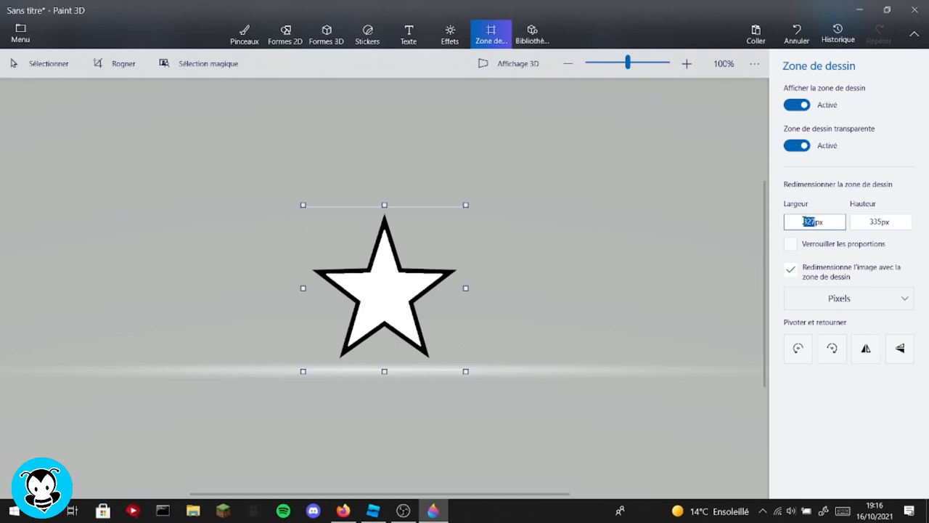
{"action": "mouse_move", "coordinate": [268, 183]}
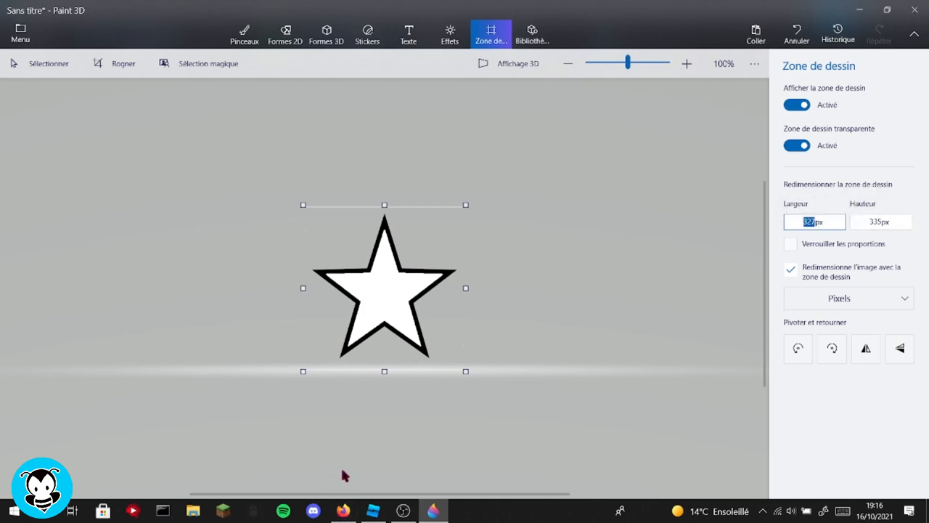
- Back in Roblox Studio, add a Frame under ScreenGui and enter values 127 and 3
{"action": "left_click", "coordinate": [374, 511]}
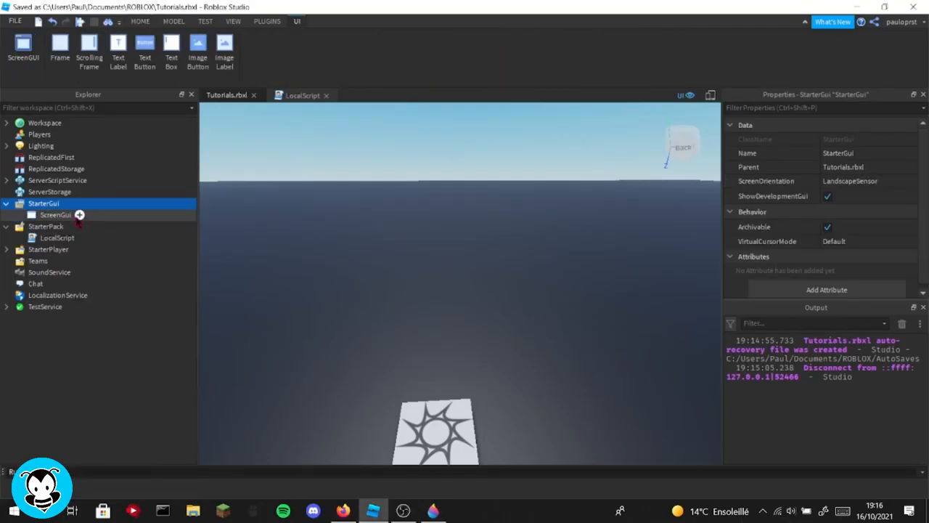
{"action": "left_click", "coordinate": [58, 45]}
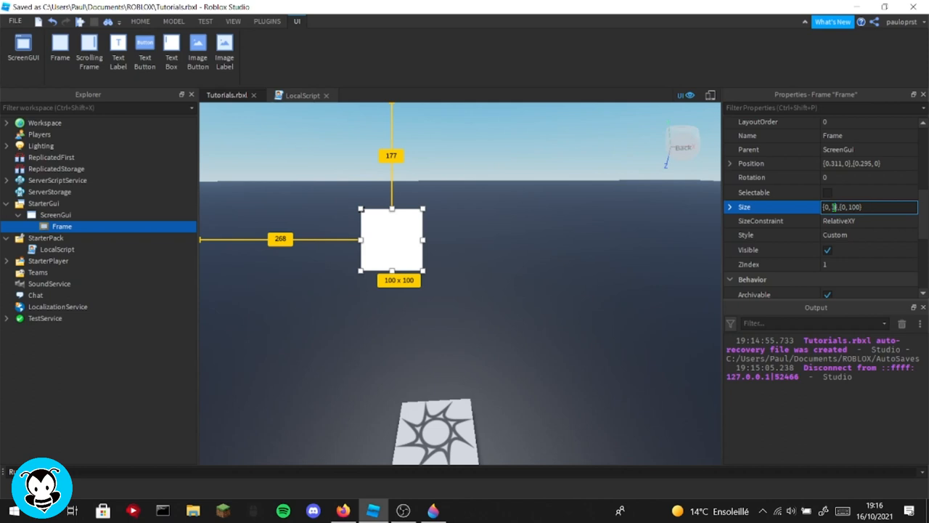
{"action": "type", "text": "127"}
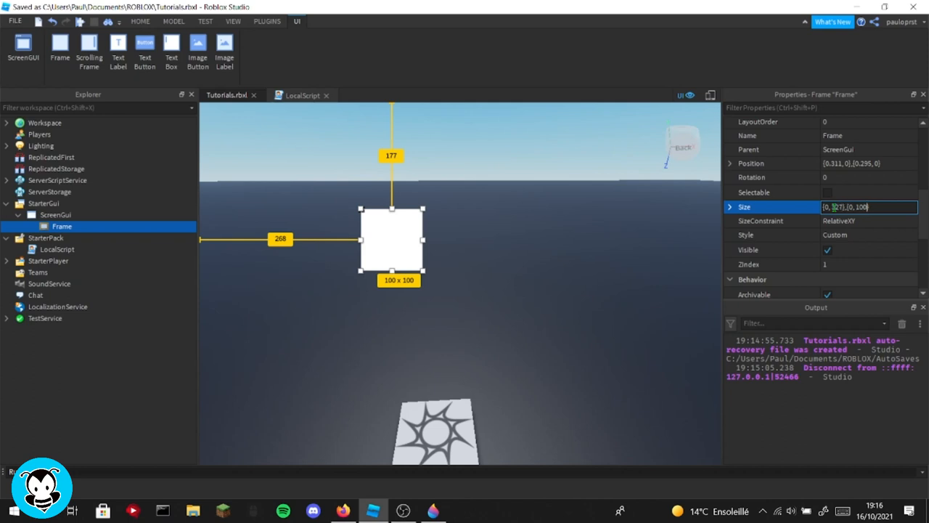
{"action": "type", "text": "3"}
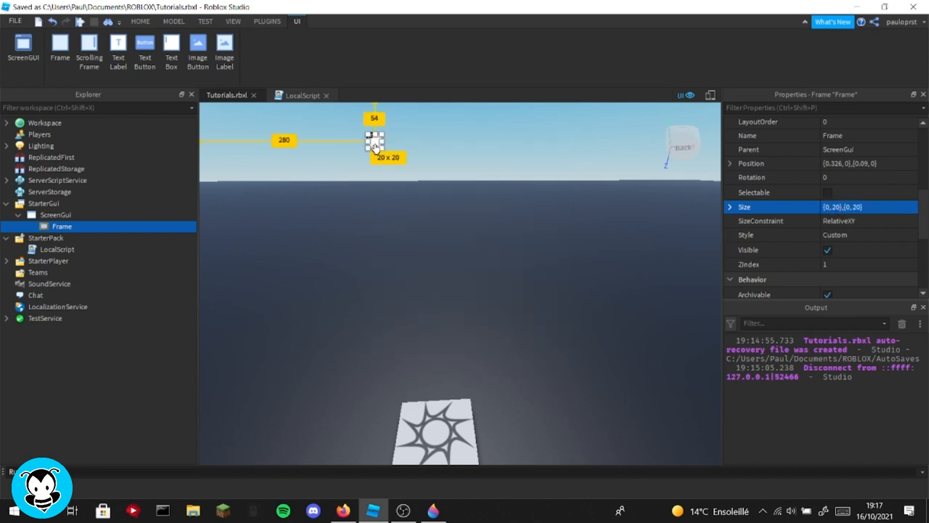
- Drag the 20×20 frame near screen centre to judge a 20-pixel cursor's size
{"action": "left_click_drag", "start_coordinate": [375, 140], "coordinate": [459, 296]}
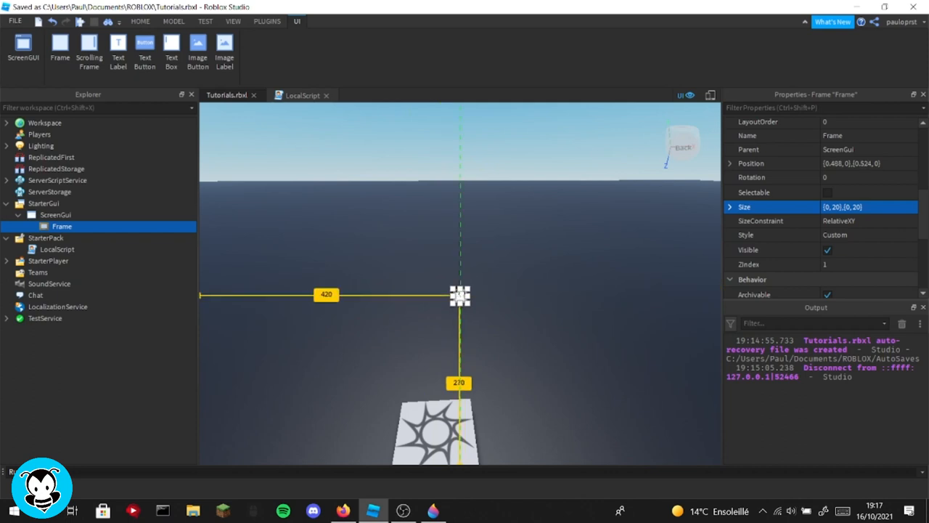
{"action": "left_click_drag", "start_coordinate": [460, 296], "coordinate": [459, 288]}
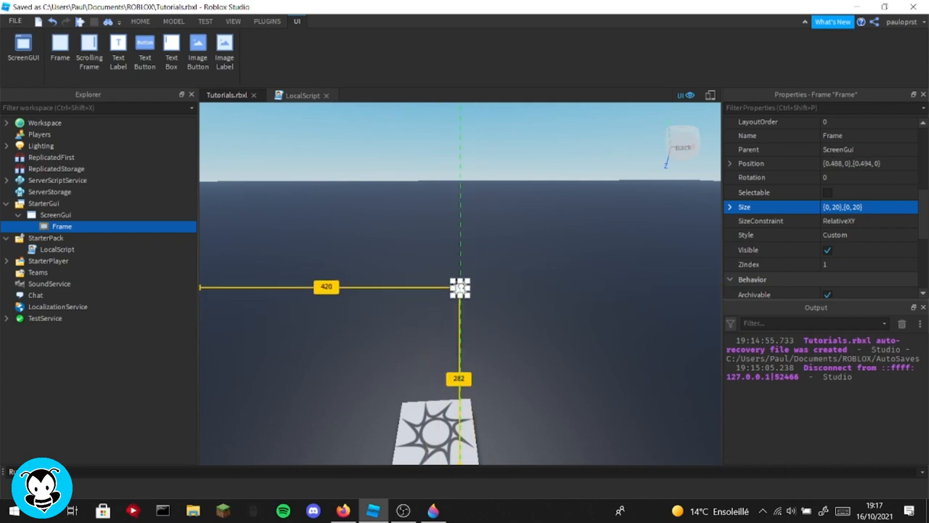
{"action": "left_click_drag", "start_coordinate": [459, 287], "coordinate": [458, 281]}
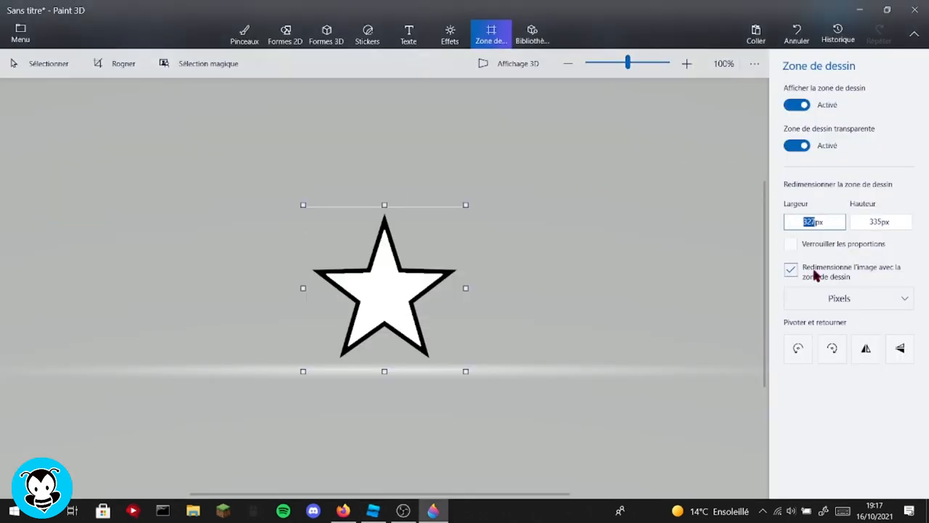
{"action": "mouse_move", "coordinate": [800, 278]}
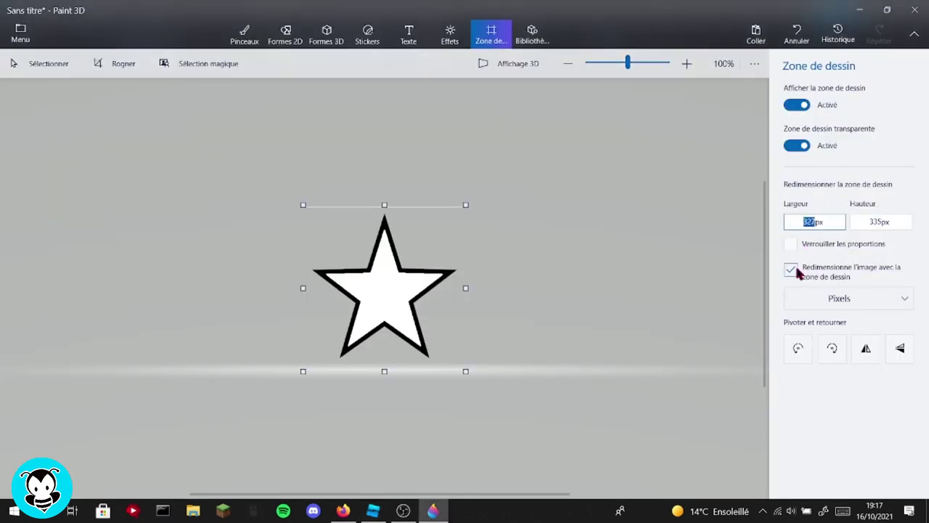
{"action": "mouse_move", "coordinate": [802, 274]}
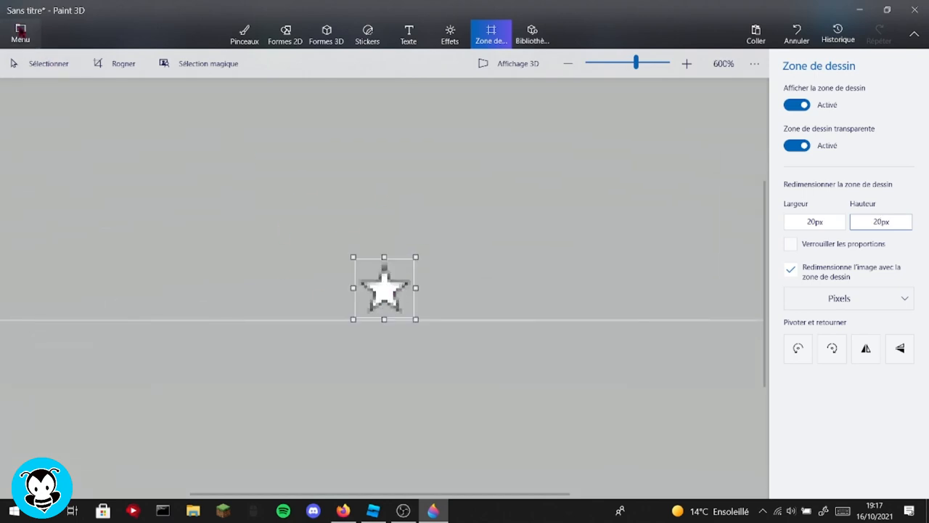
- Export the star via Menu > Save as > Image as icon.png in Téléchargements, replacing the existing file
{"action": "left_click", "coordinate": [20, 34]}
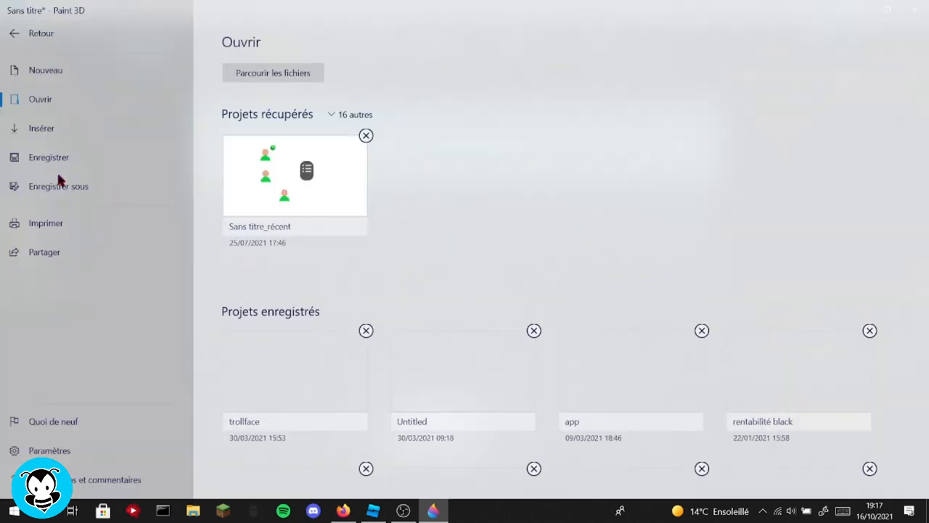
{"action": "left_click", "coordinate": [58, 185]}
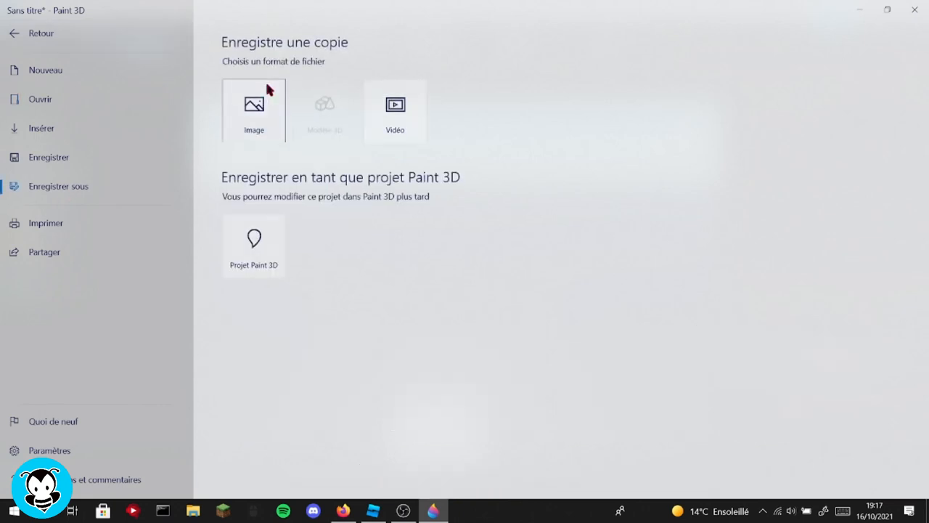
{"action": "left_click", "coordinate": [253, 105]}
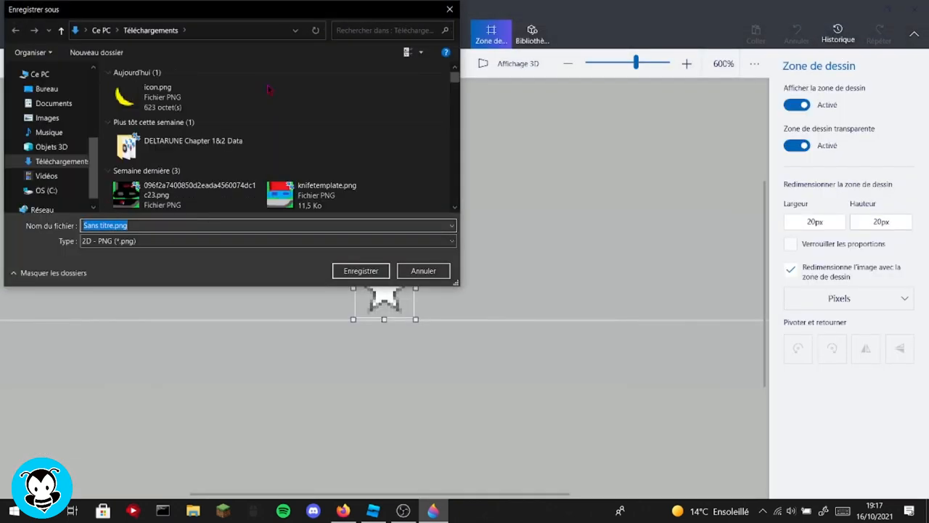
{"action": "left_click", "coordinate": [361, 271]}
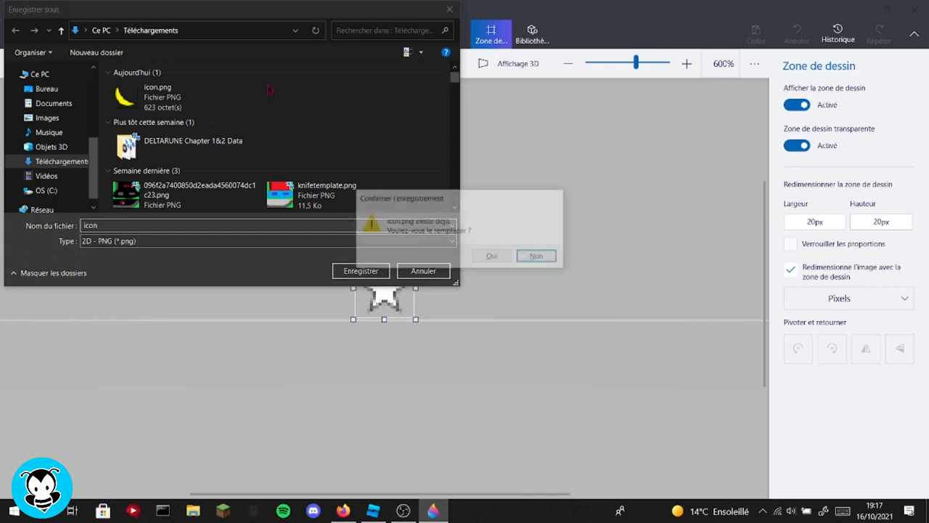
{"action": "left_click", "coordinate": [361, 270]}
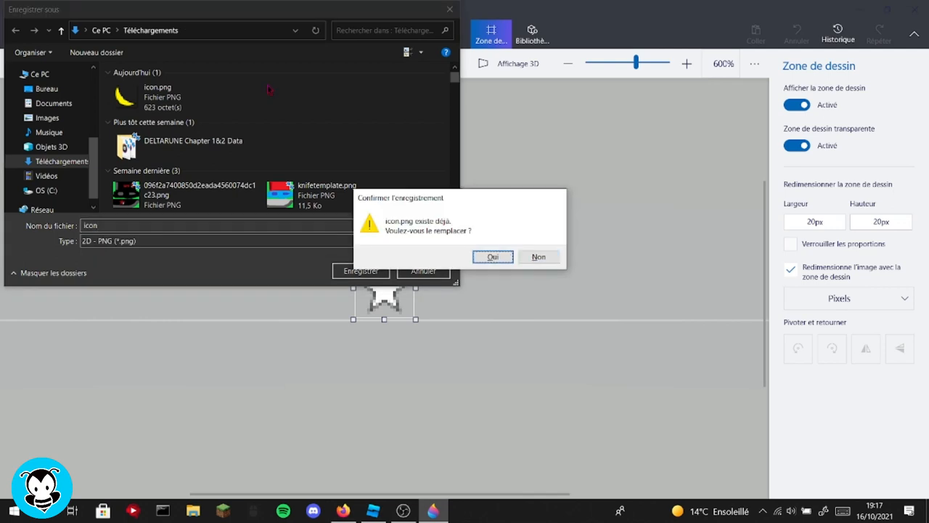
{"action": "left_click", "coordinate": [492, 256]}
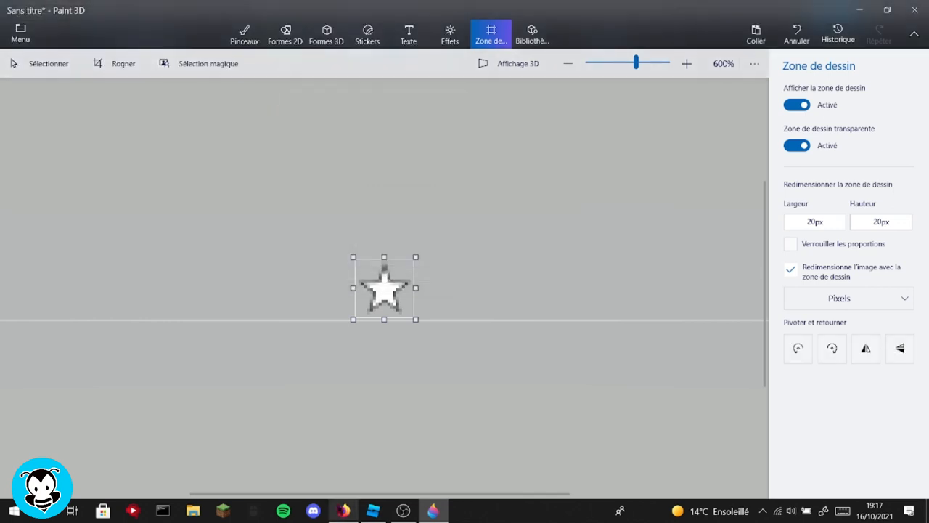
{"action": "left_click", "coordinate": [346, 509]}
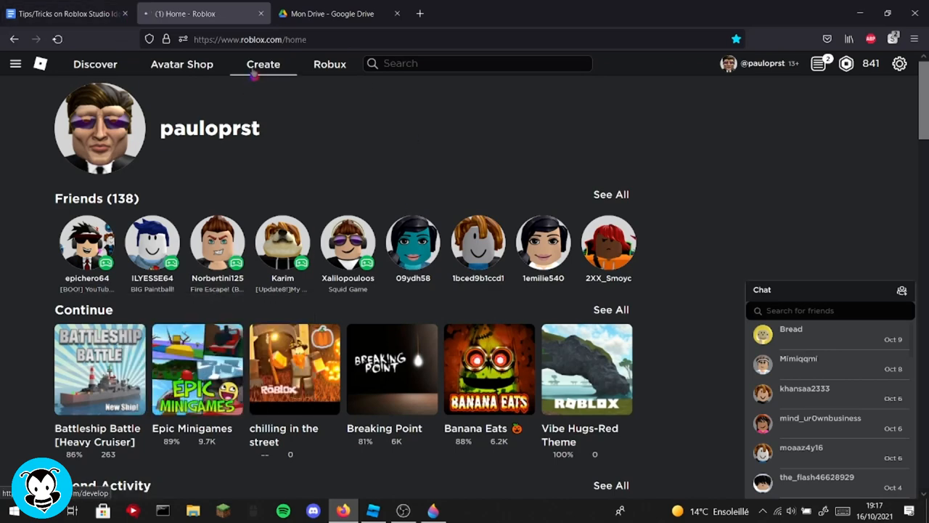
- From Create > Decals, browse to icon.png and upload it as a decal named icon
{"action": "left_click", "coordinate": [263, 64]}
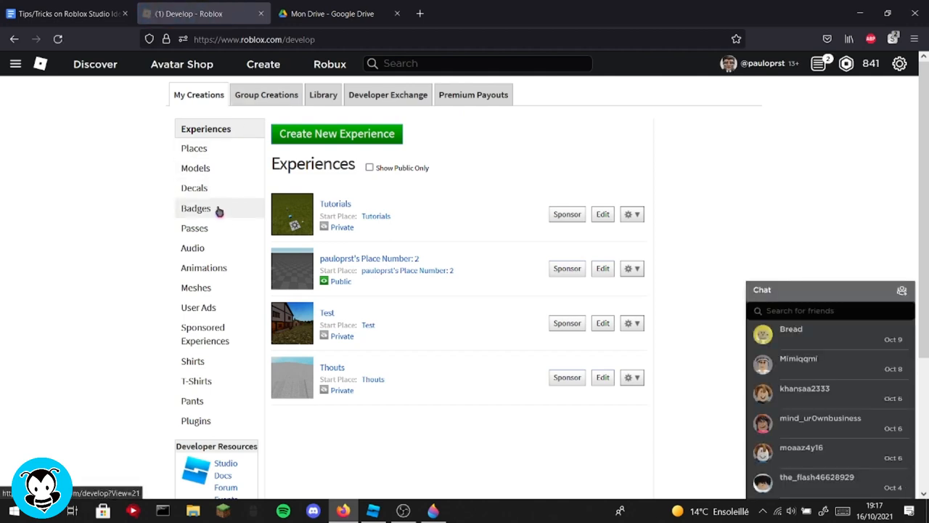
{"action": "mouse_move", "coordinate": [211, 197]}
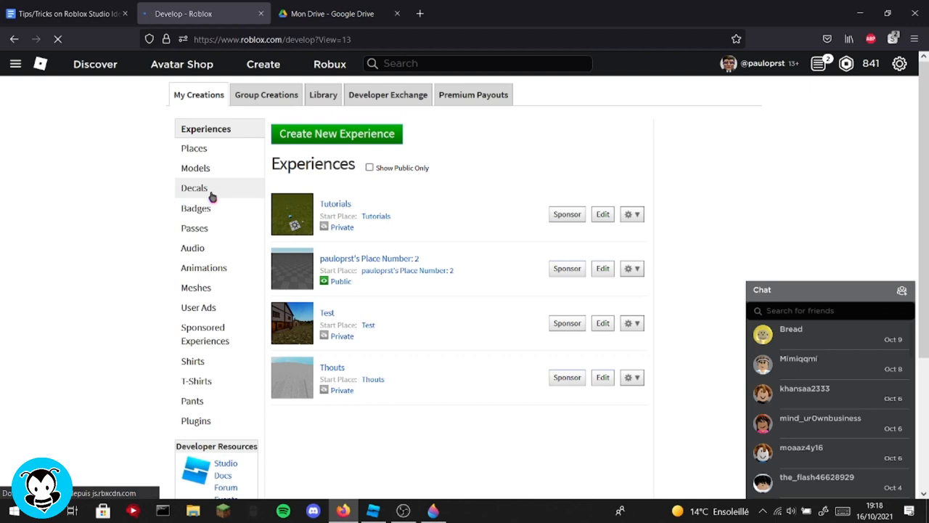
{"action": "left_click", "coordinate": [194, 187]}
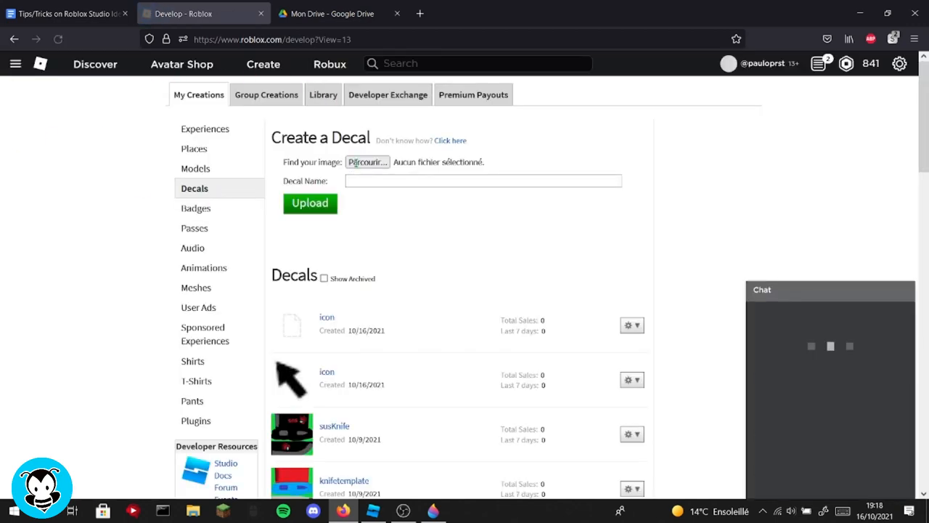
{"action": "left_click", "coordinate": [368, 161]}
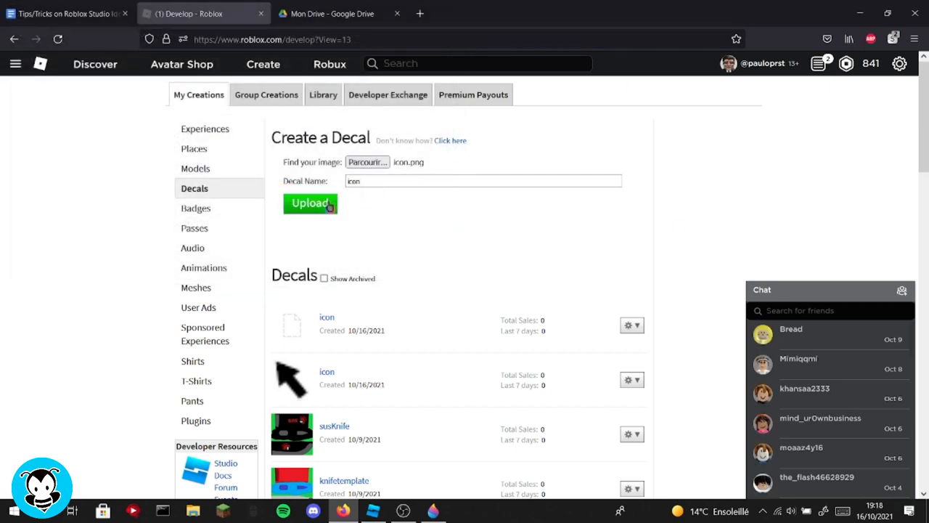
{"action": "left_click", "coordinate": [310, 203]}
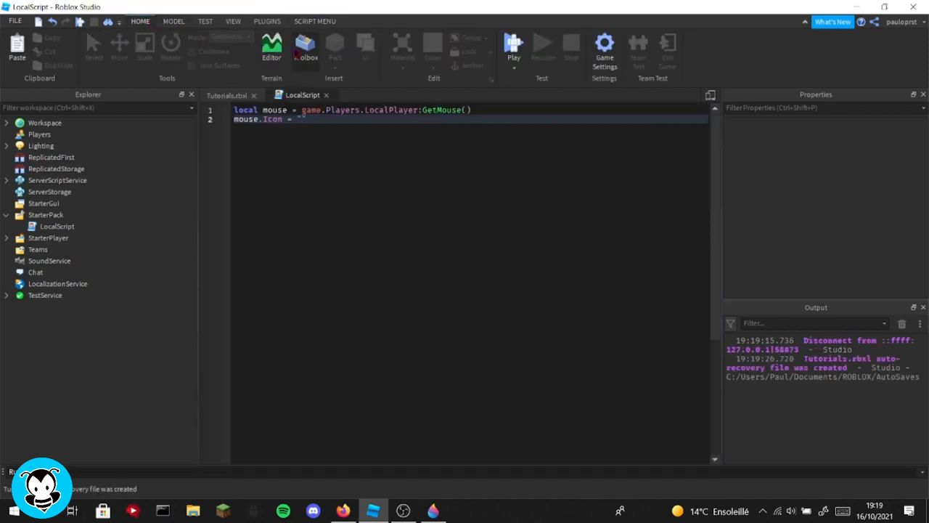
{"action": "left_click", "coordinate": [305, 47]}
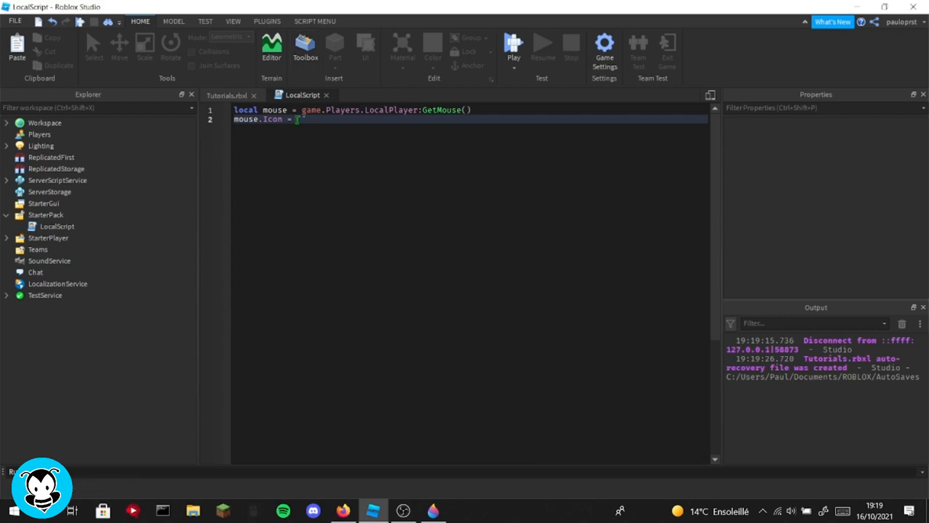
{"action": "type", "text": "\"rbxassetid://7754992316\""}
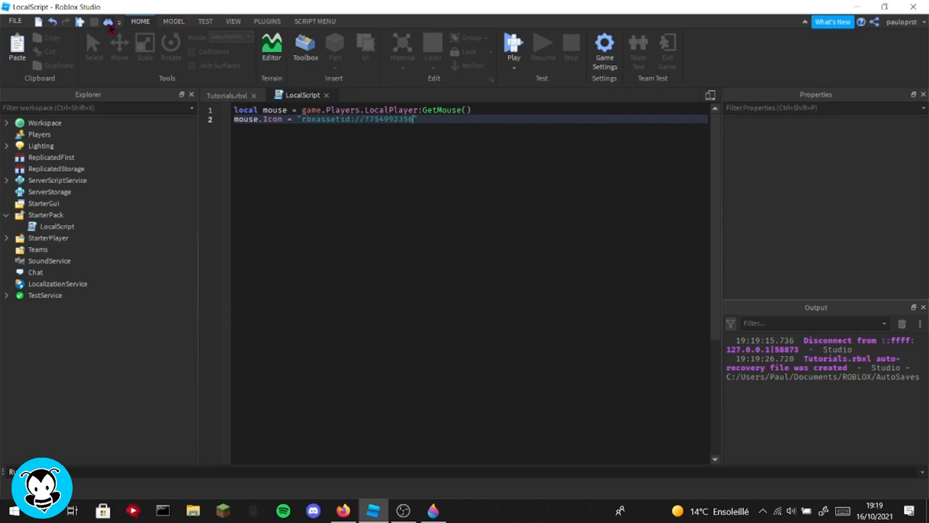
{"action": "left_click", "coordinate": [515, 43]}
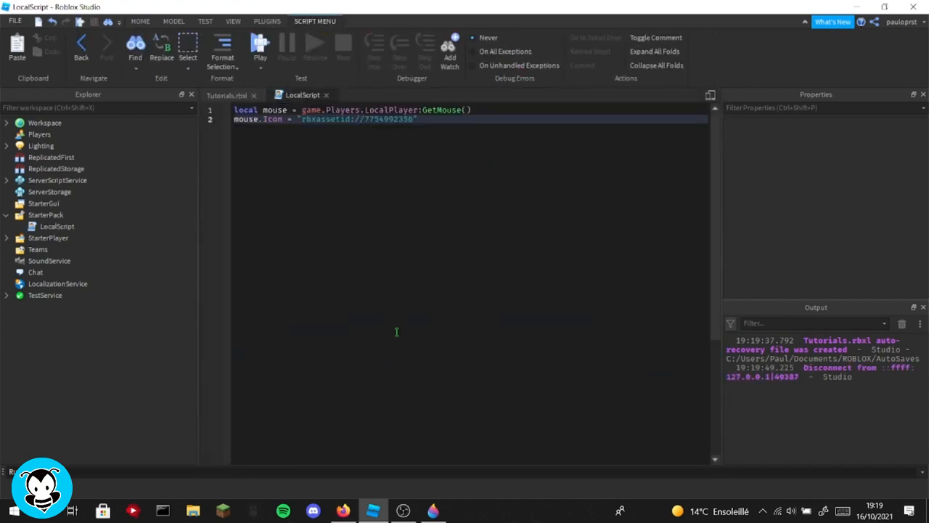
{"action": "left_click", "coordinate": [259, 46]}
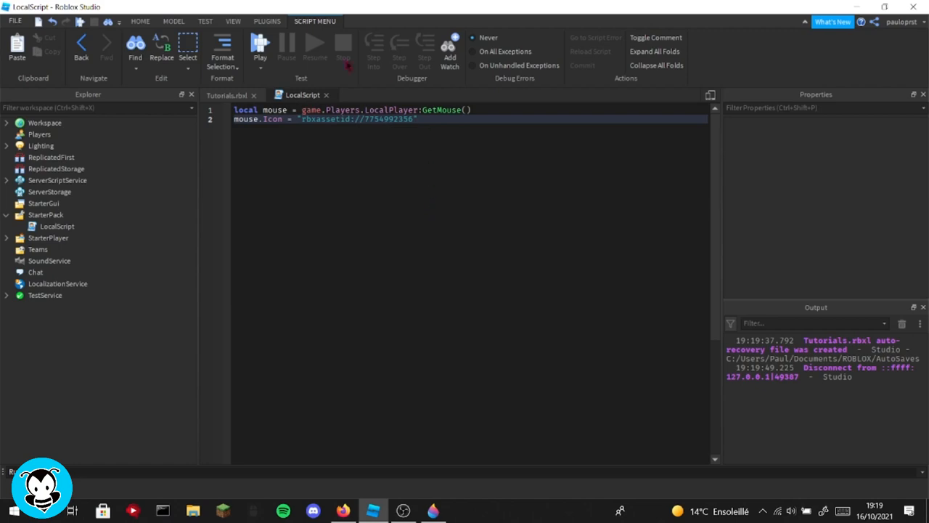